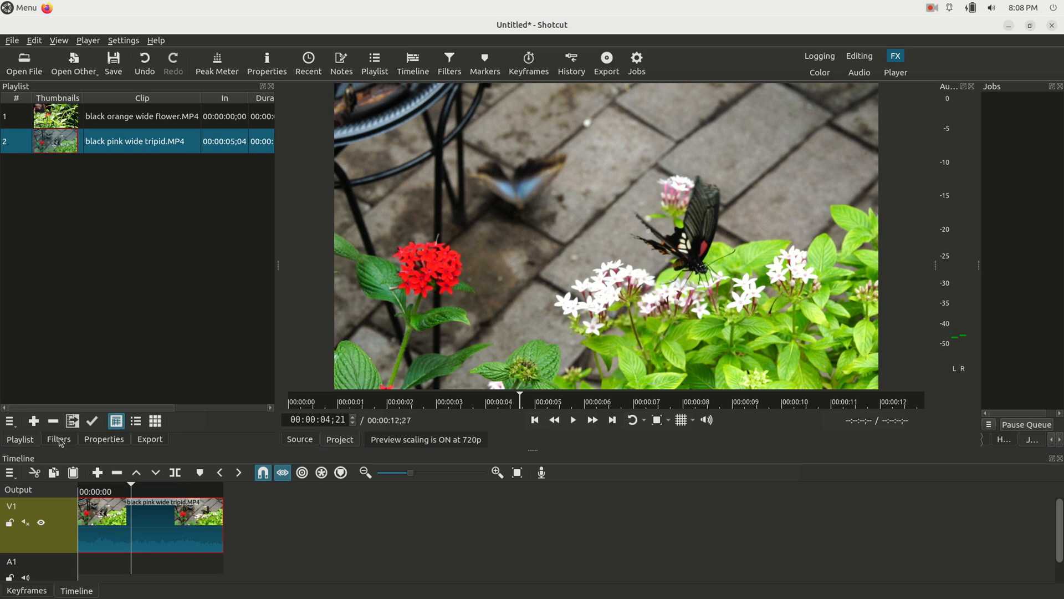
Step: Add the Size, Position & Rotate filter to the clip by searching 'zoom' in the filter list
{"action": "left_click", "coordinate": [59, 439]}
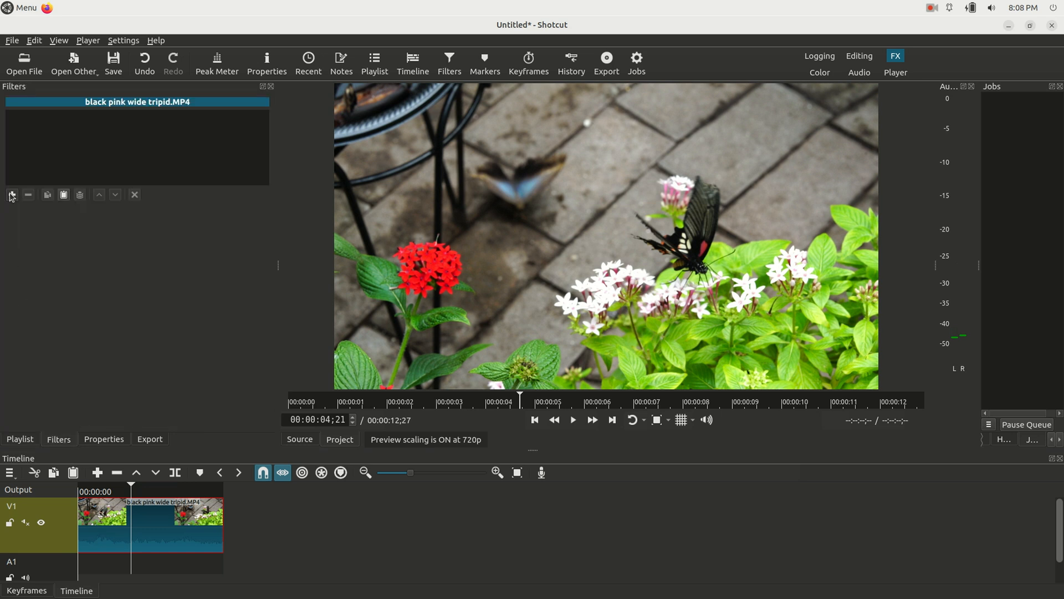
{"action": "left_click", "coordinate": [11, 195]}
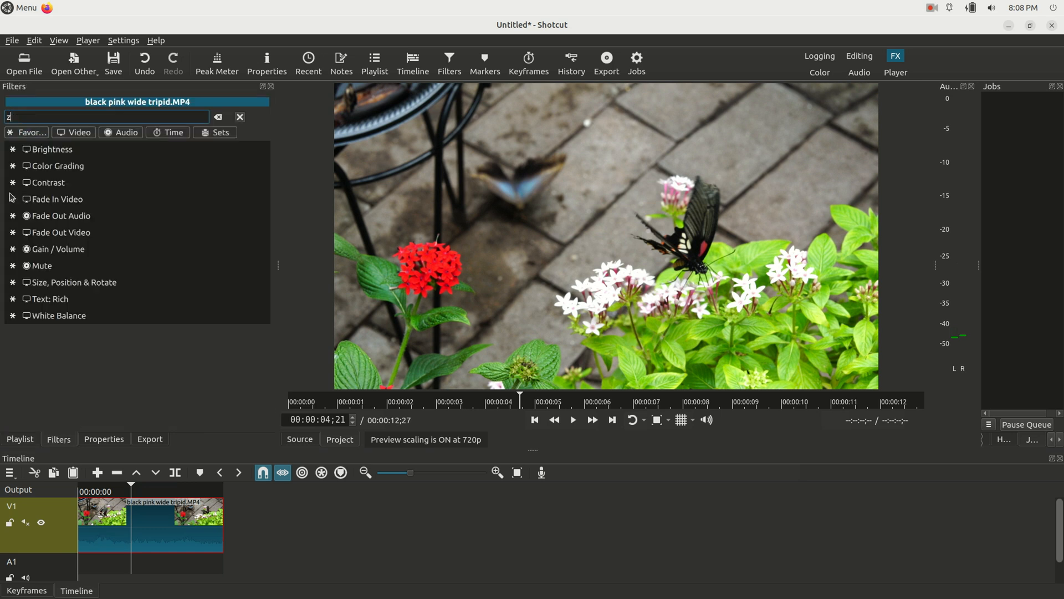
{"action": "type", "text": "oom"}
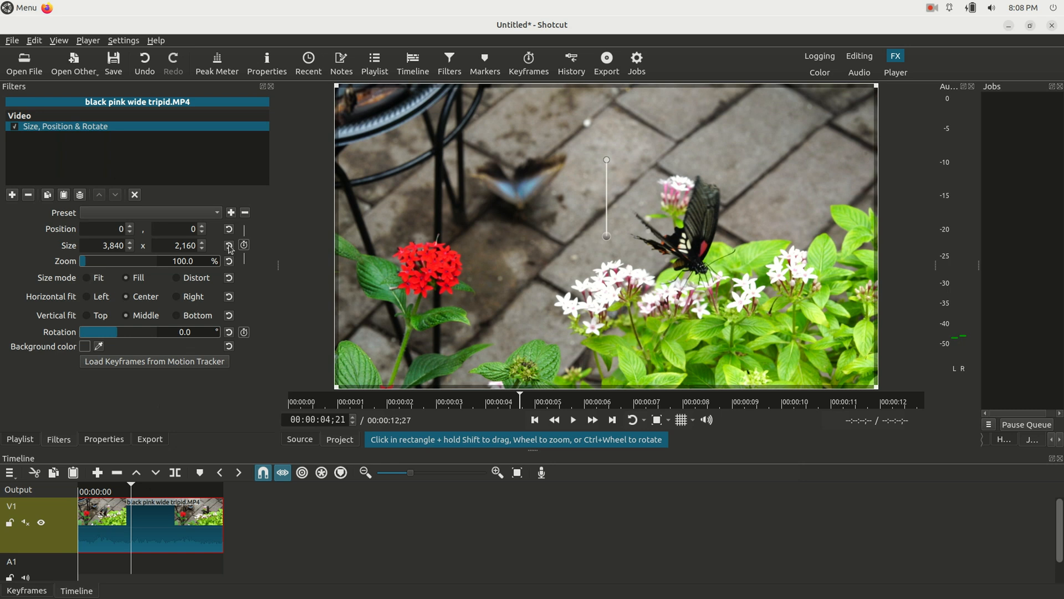
{"action": "mouse_move", "coordinate": [229, 245]}
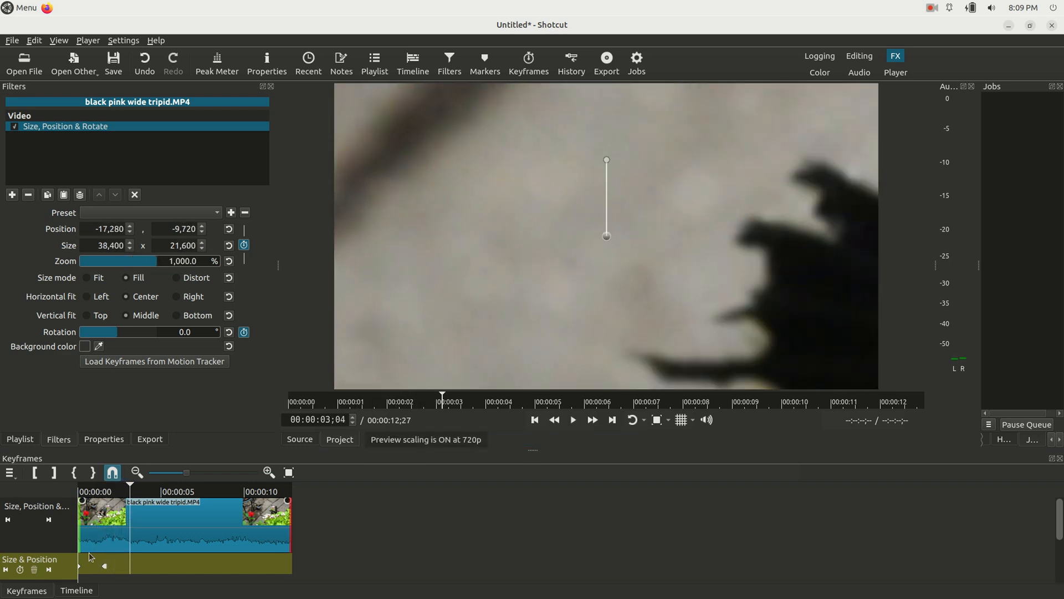
{"action": "mouse_move", "coordinate": [1048, 490]}
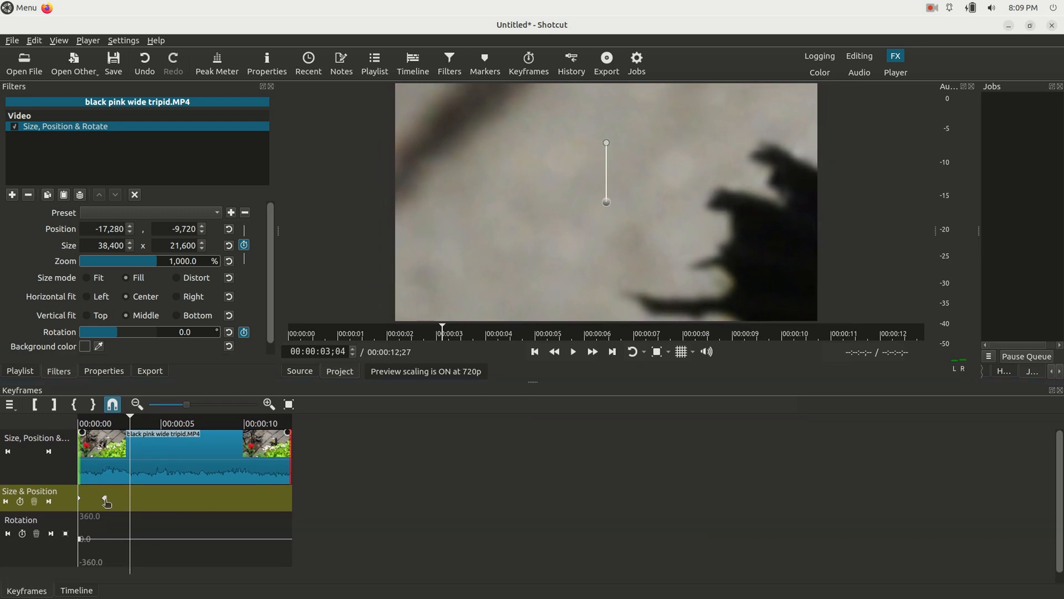
{"action": "mouse_move", "coordinate": [112, 541]}
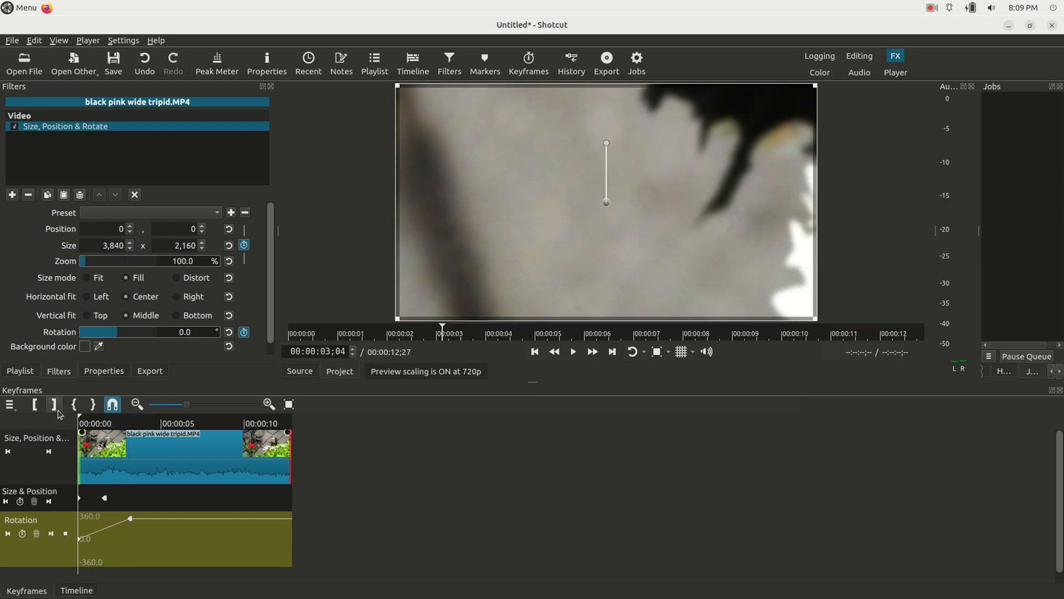
Step: Play the preview to check the 0° to 360° spin with the zoom
{"action": "left_click", "coordinate": [572, 352]}
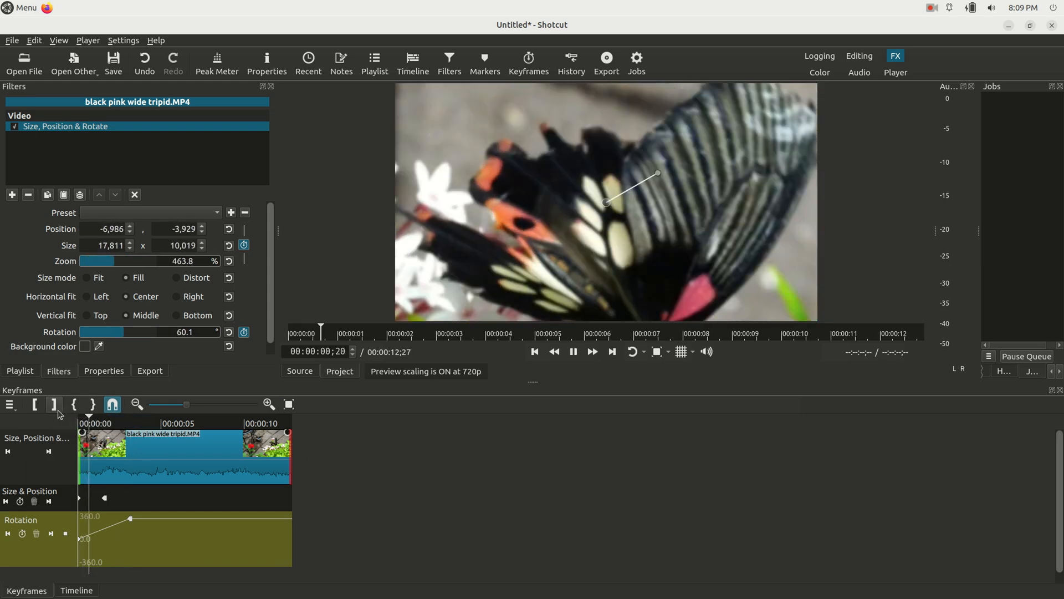
Step: Drag the end rotation keyframe to about −360° and move it near the 10-second mark
{"action": "left_click", "coordinate": [419, 333]}
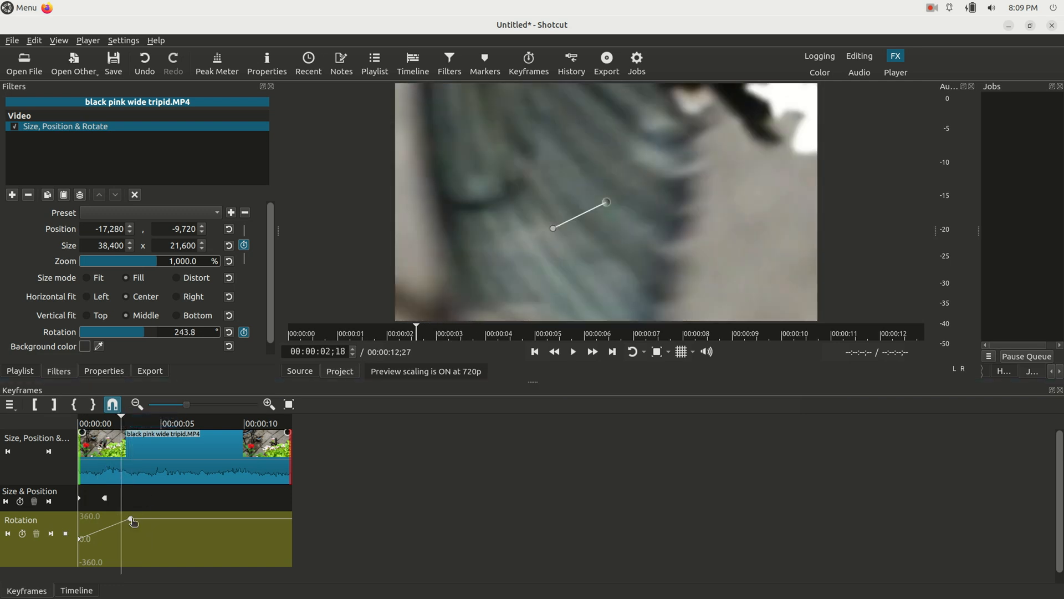
{"action": "left_click_drag", "start_coordinate": [132, 521], "coordinate": [123, 562]}
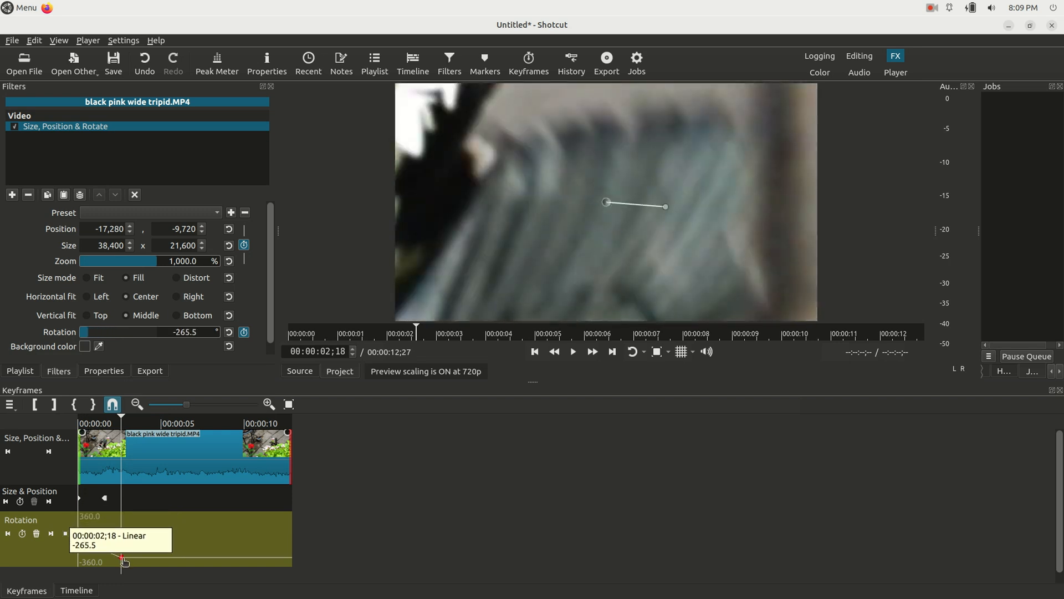
{"action": "left_click_drag", "start_coordinate": [123, 562], "coordinate": [118, 562]}
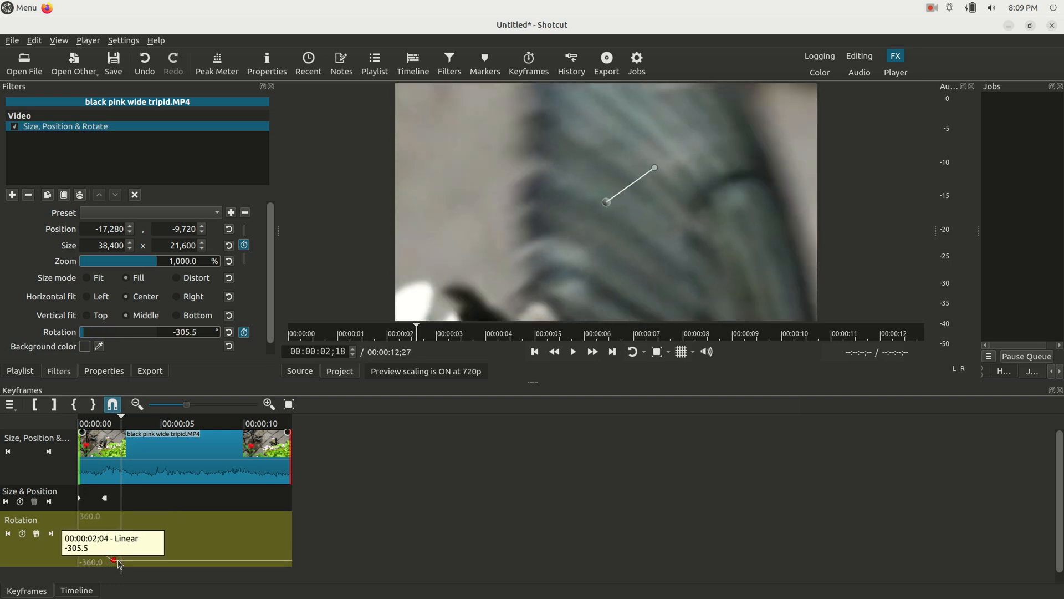
{"action": "left_click_drag", "start_coordinate": [116, 562], "coordinate": [262, 563]}
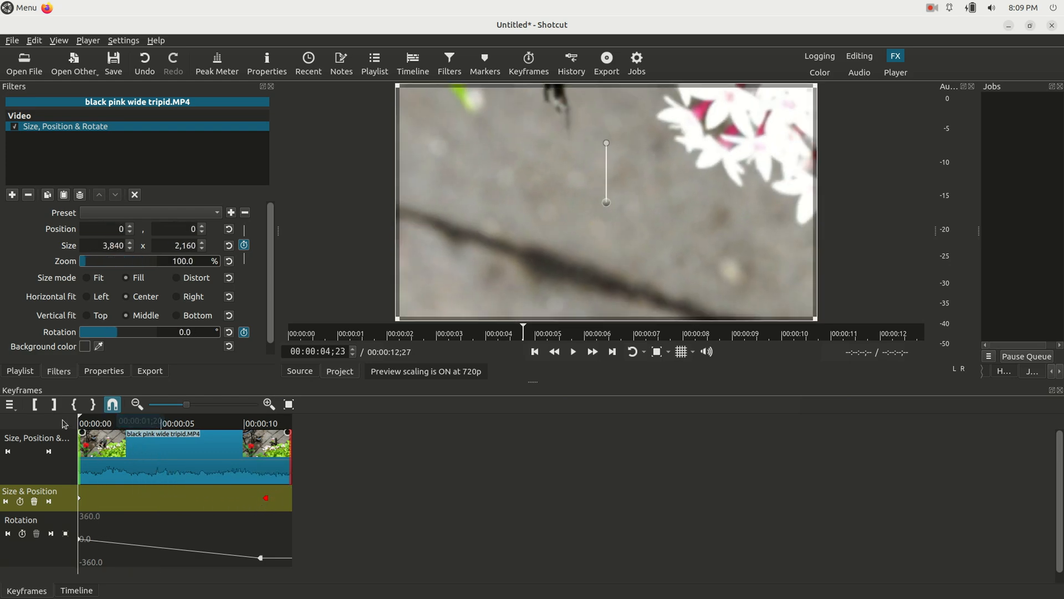
Step: Delete the late Size & Position keyframe and clear the Rotation keyframes
{"action": "left_click", "coordinate": [572, 352]}
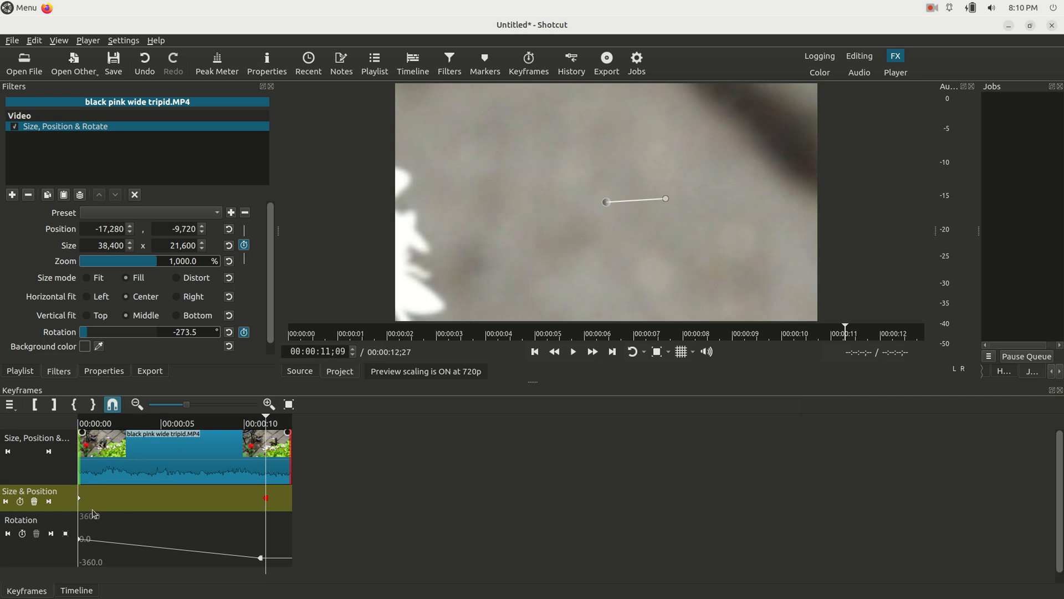
{"action": "left_click", "coordinate": [35, 501]}
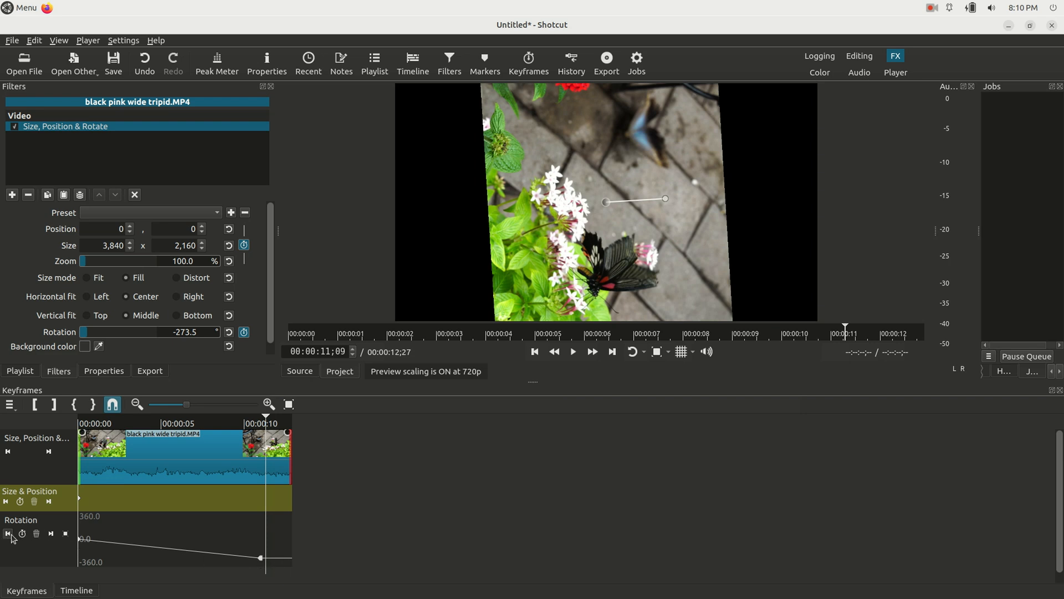
{"action": "left_click", "coordinate": [37, 535]}
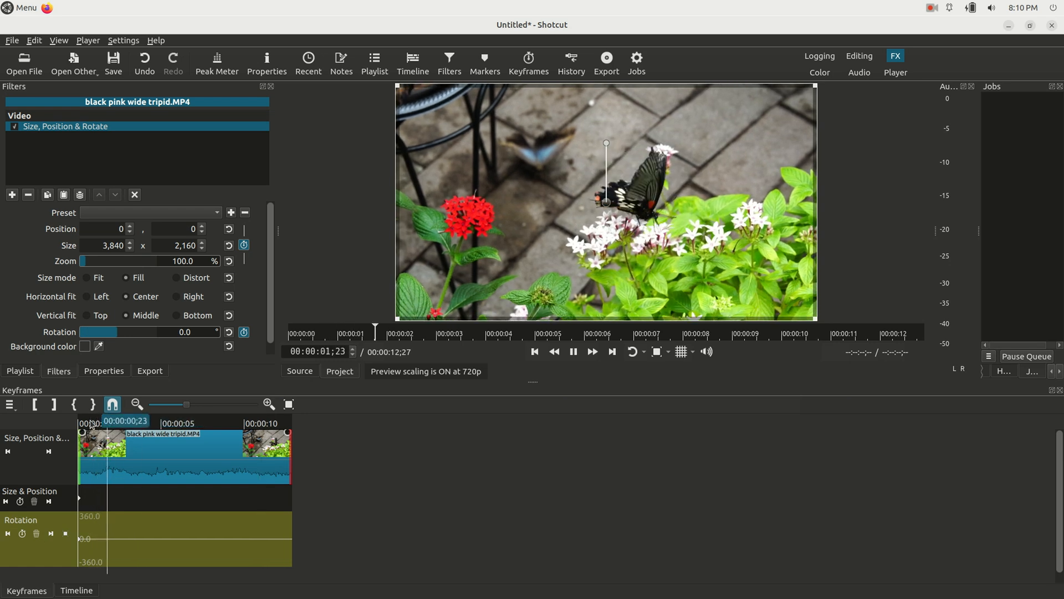
Step: Add a zoom keyframe holding normal size at about 3.8 seconds before the 1000% zoom
{"action": "left_click", "coordinate": [572, 352]}
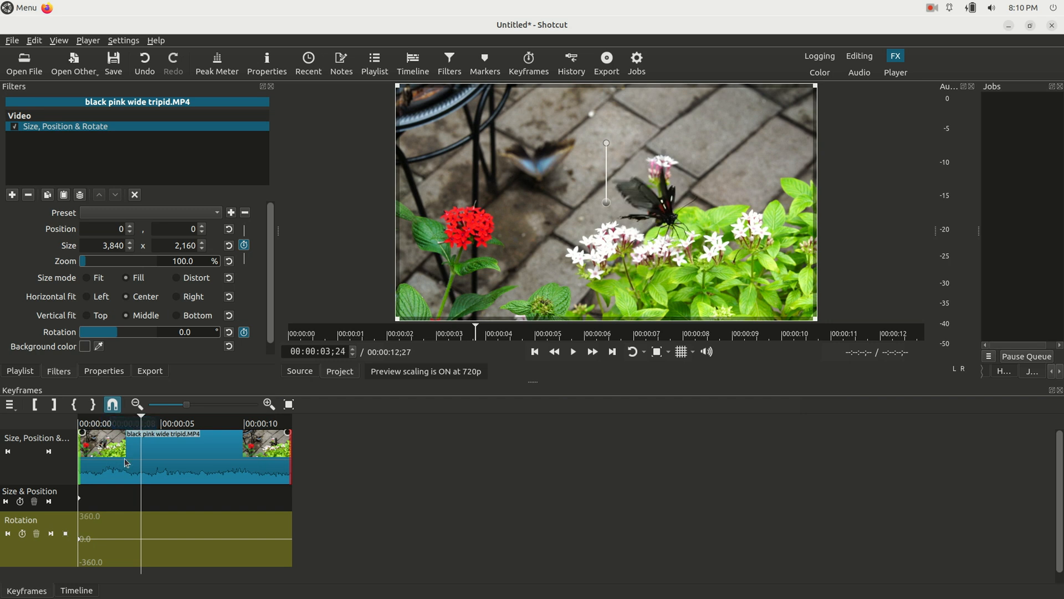
{"action": "mouse_move", "coordinate": [32, 463]}
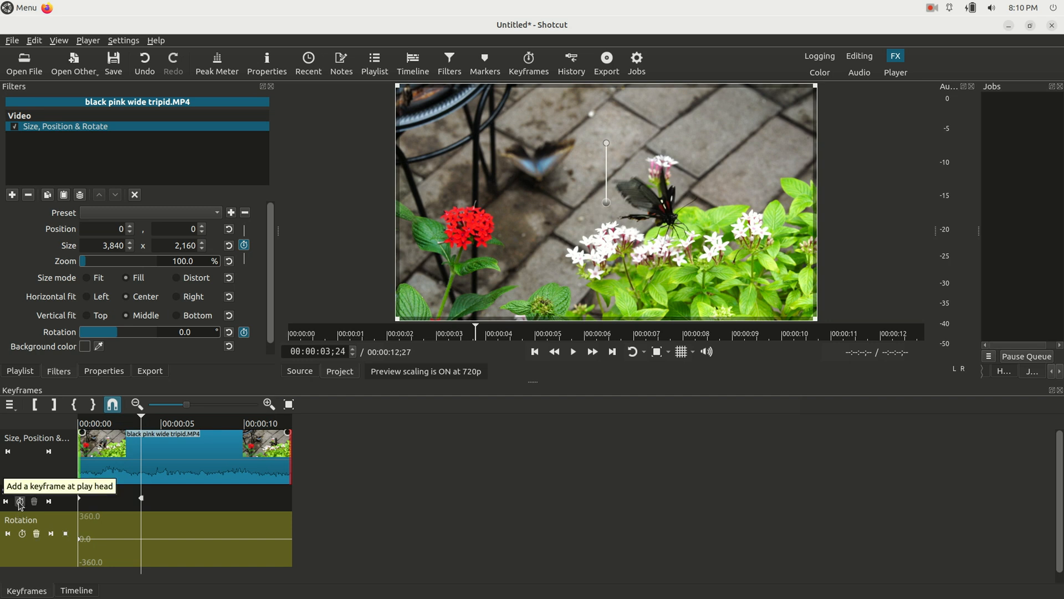
{"action": "left_click", "coordinate": [572, 352]}
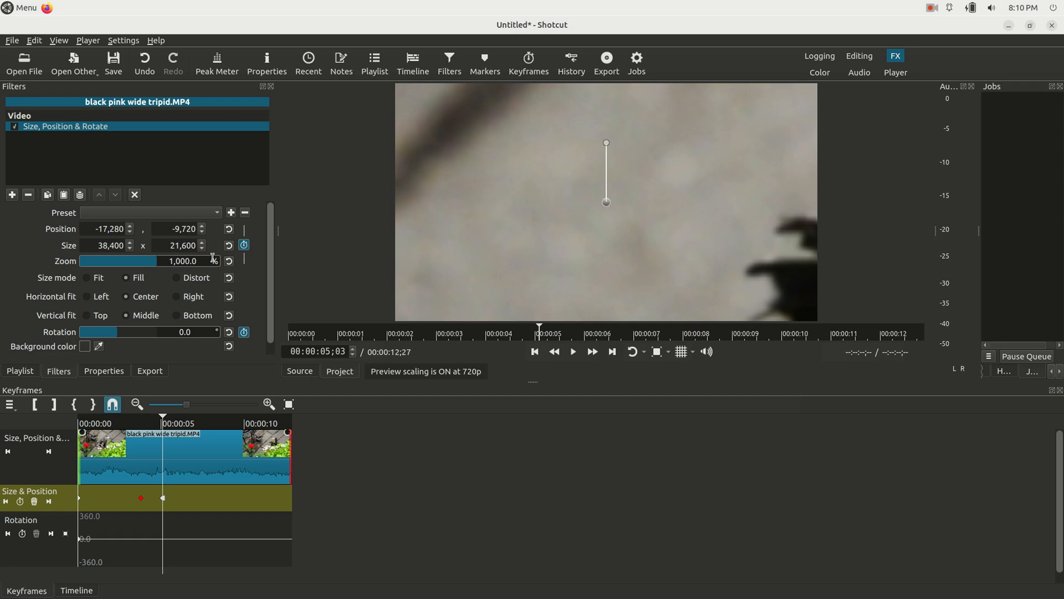
{"action": "mouse_move", "coordinate": [198, 351]}
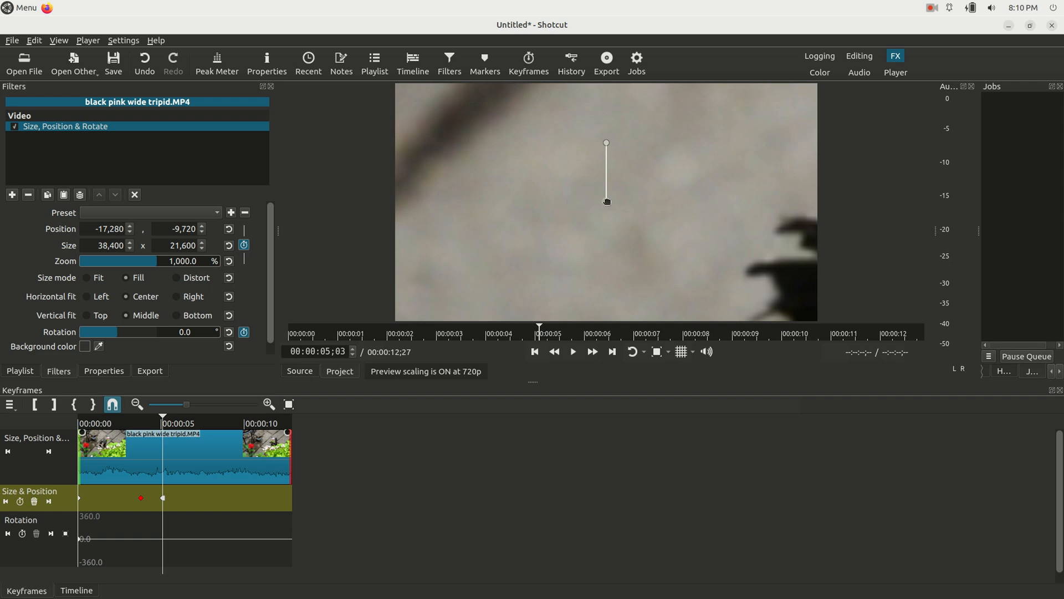
Step: Pan the 1000% zoomed frame onto the butterfly's body and shrink the preview to see the whole frame
{"action": "left_click_drag", "start_coordinate": [607, 202], "coordinate": [489, 174]}
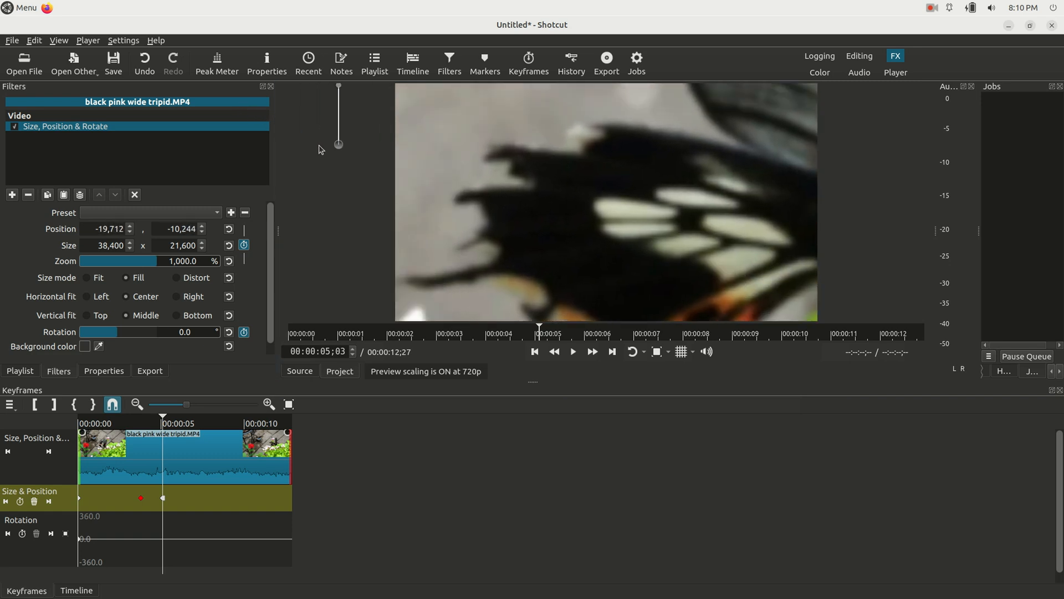
{"action": "left_click_drag", "start_coordinate": [339, 144], "coordinate": [312, 138]}
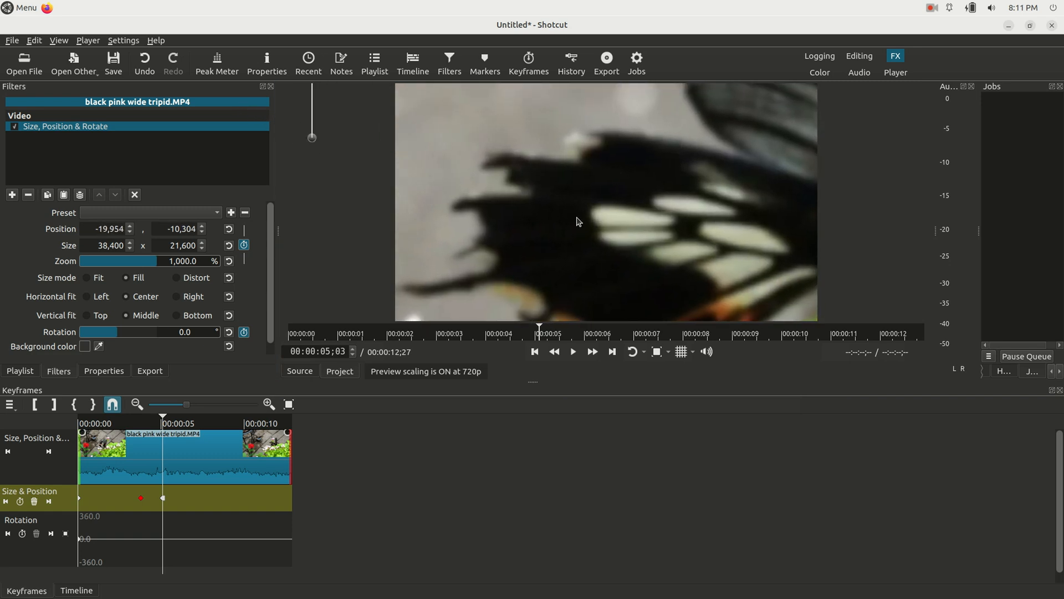
{"action": "left_click", "coordinate": [678, 351]}
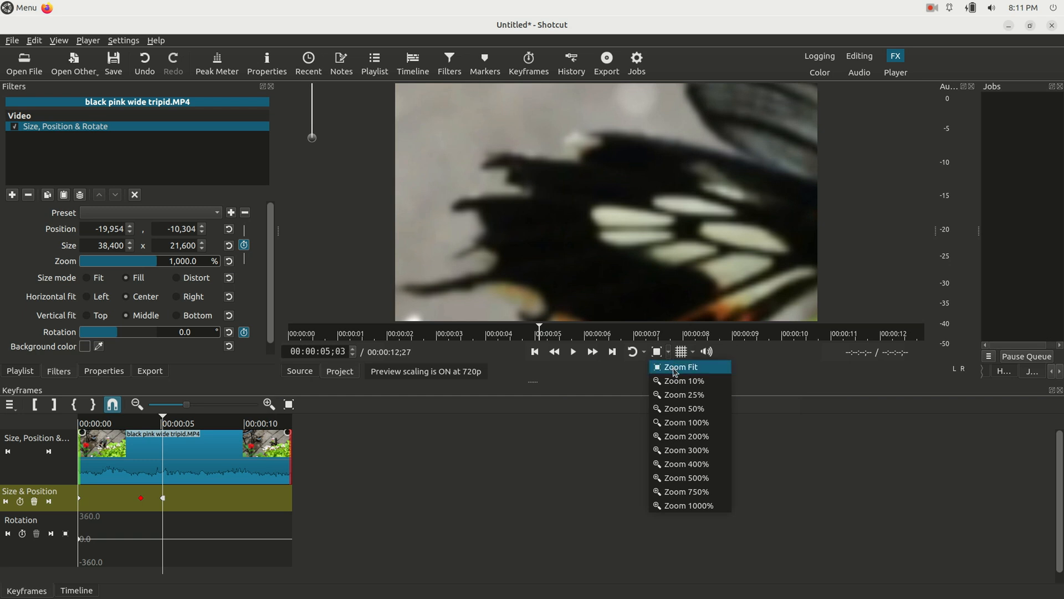
{"action": "left_click", "coordinate": [680, 367]}
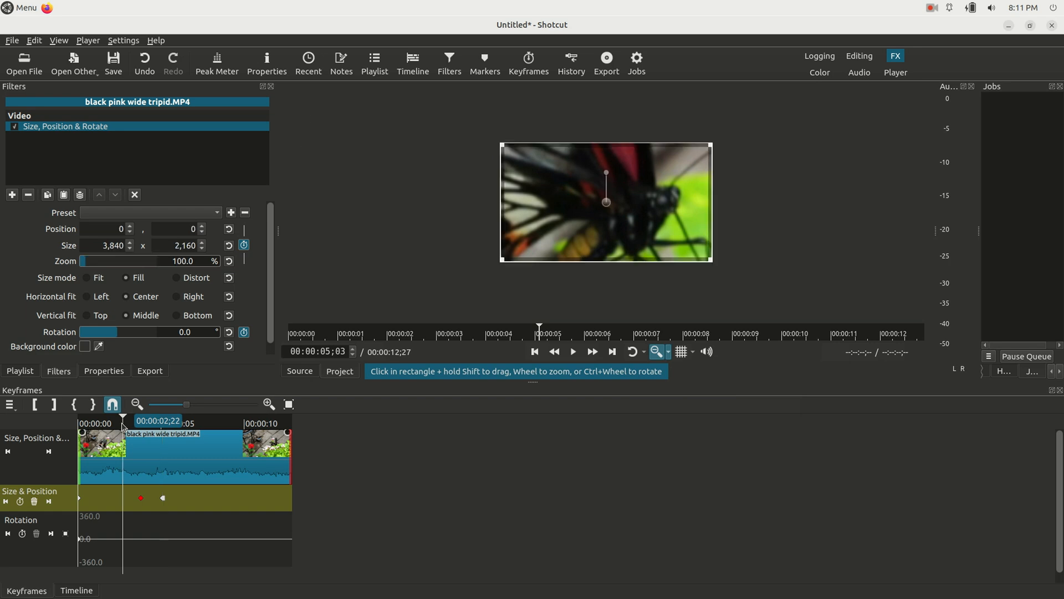
Step: Check the clip around 2.5 seconds with the preview fitted, then select the zoomed-in size keyframe
{"action": "left_click", "coordinate": [121, 417]}
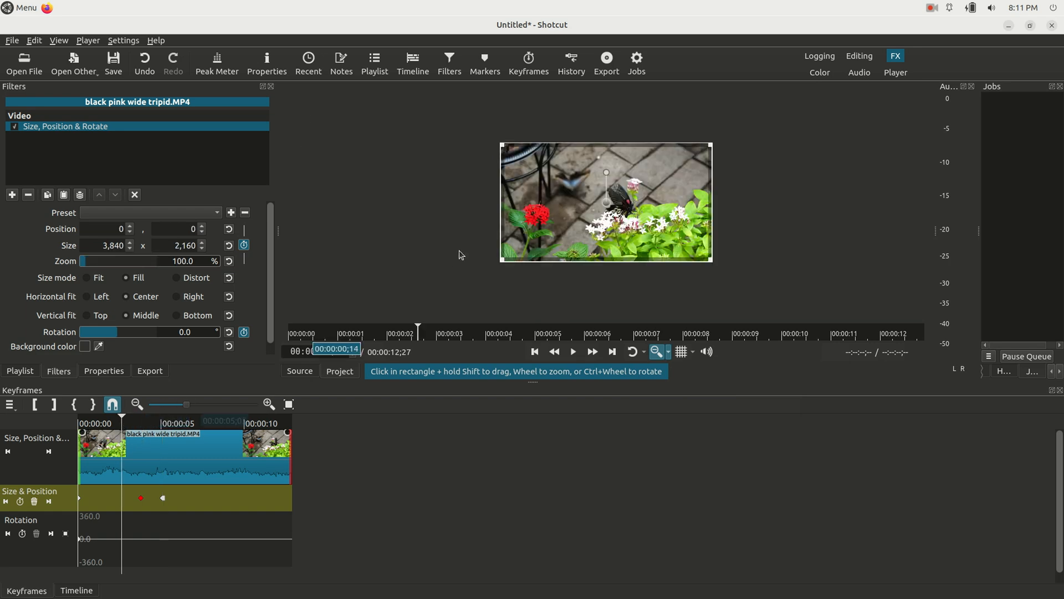
{"action": "left_click", "coordinate": [668, 351]}
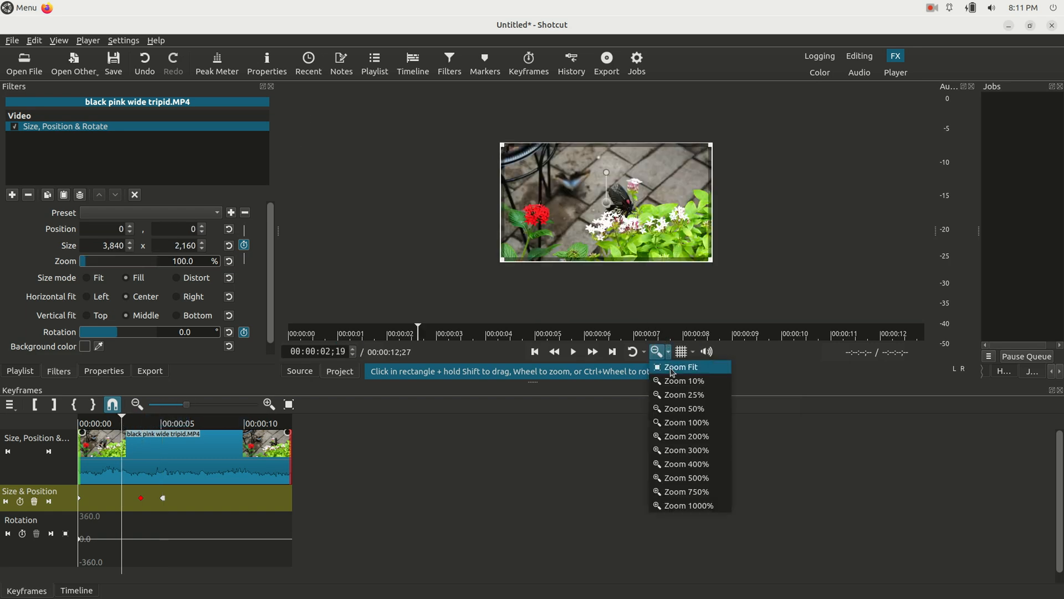
{"action": "left_click", "coordinate": [679, 367]}
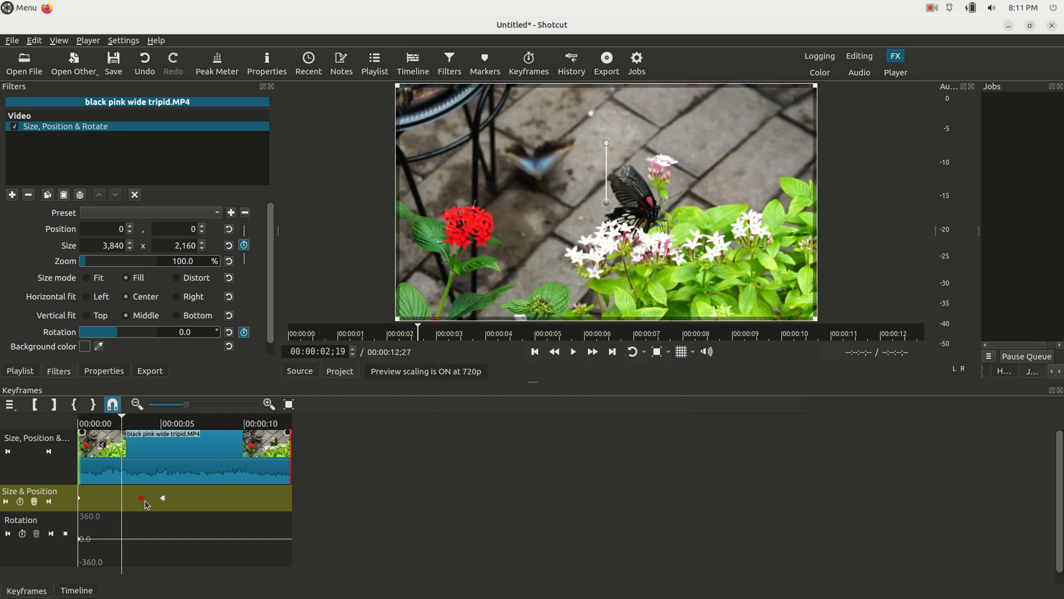
{"action": "mouse_move", "coordinate": [141, 502]}
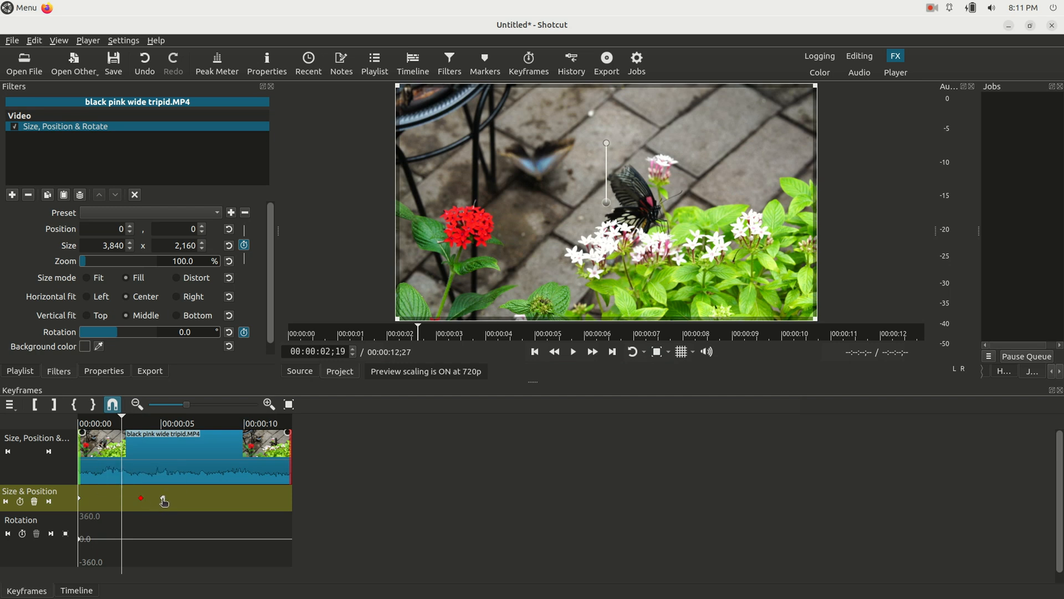
{"action": "left_click", "coordinate": [572, 352]}
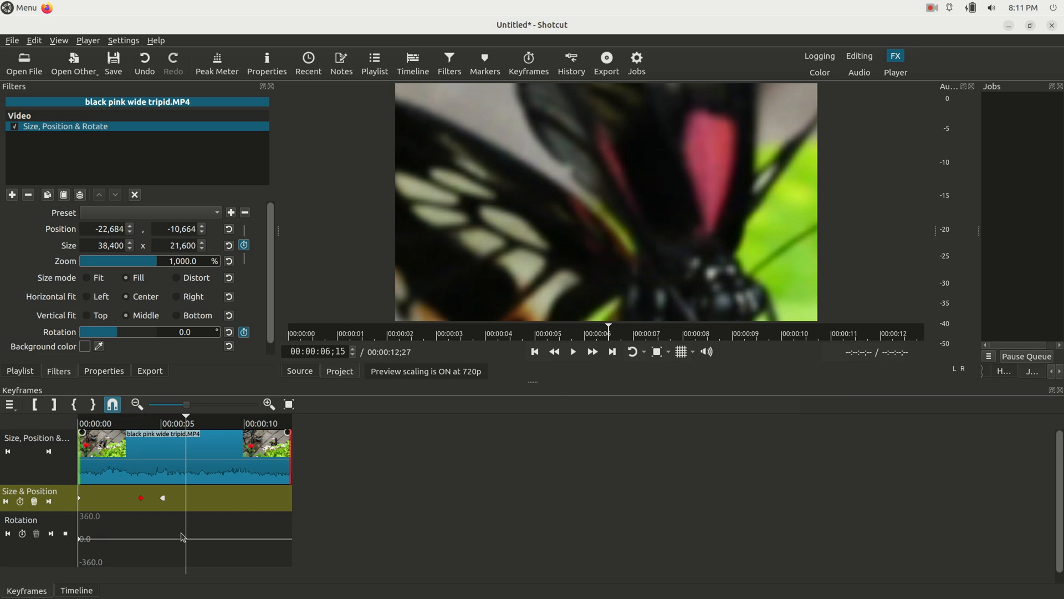
Step: Keyframe rotation from 0° around 6 seconds to 360° near the clip end
{"action": "left_click", "coordinate": [23, 533]}
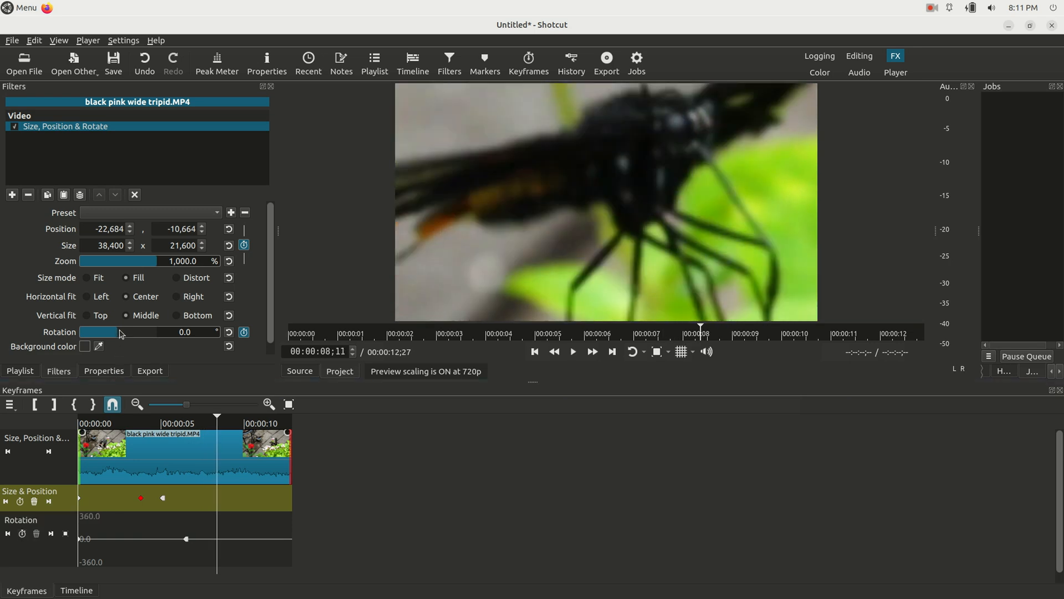
{"action": "left_click_drag", "start_coordinate": [119, 332], "coordinate": [217, 331]}
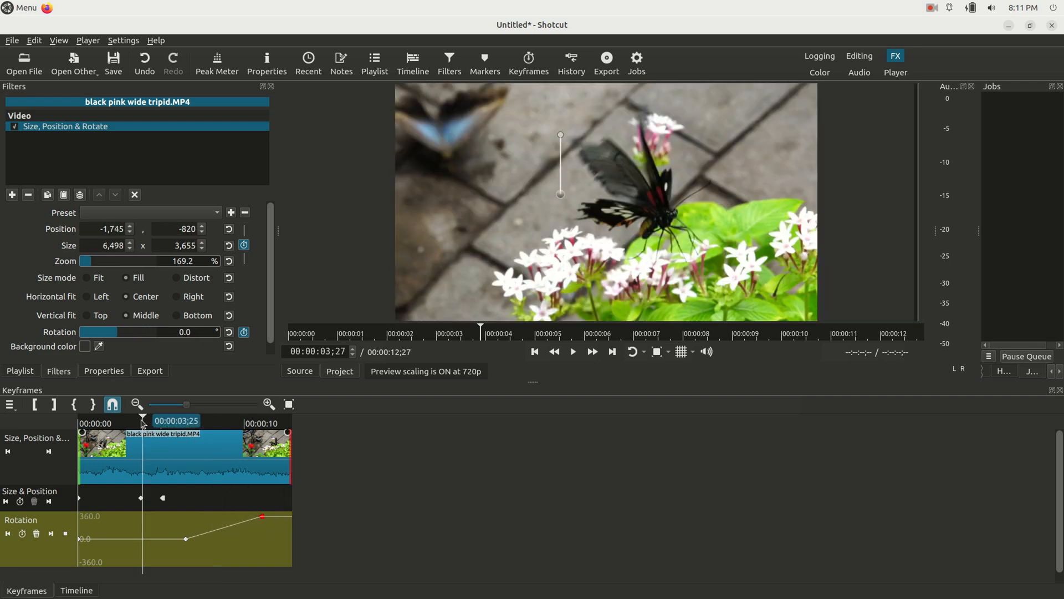
{"action": "left_click", "coordinate": [572, 352]}
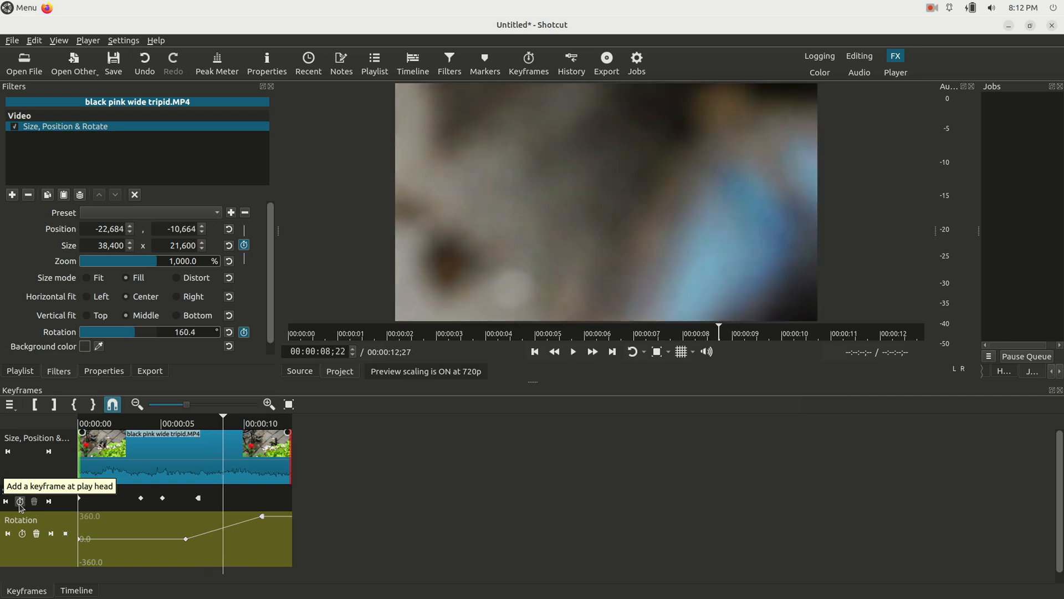
Step: Add a size keyframe near 8.7 seconds with Zoom 100% and Position 0,0, then select the 6.5-second keyframe
{"action": "left_click", "coordinate": [20, 501]}
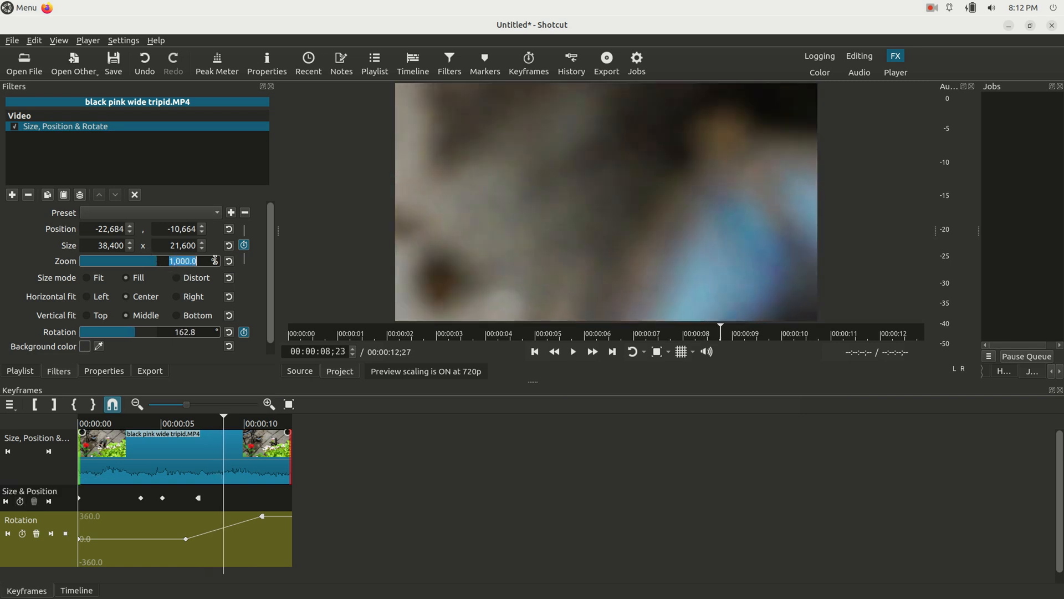
{"action": "type", "text": "100"}
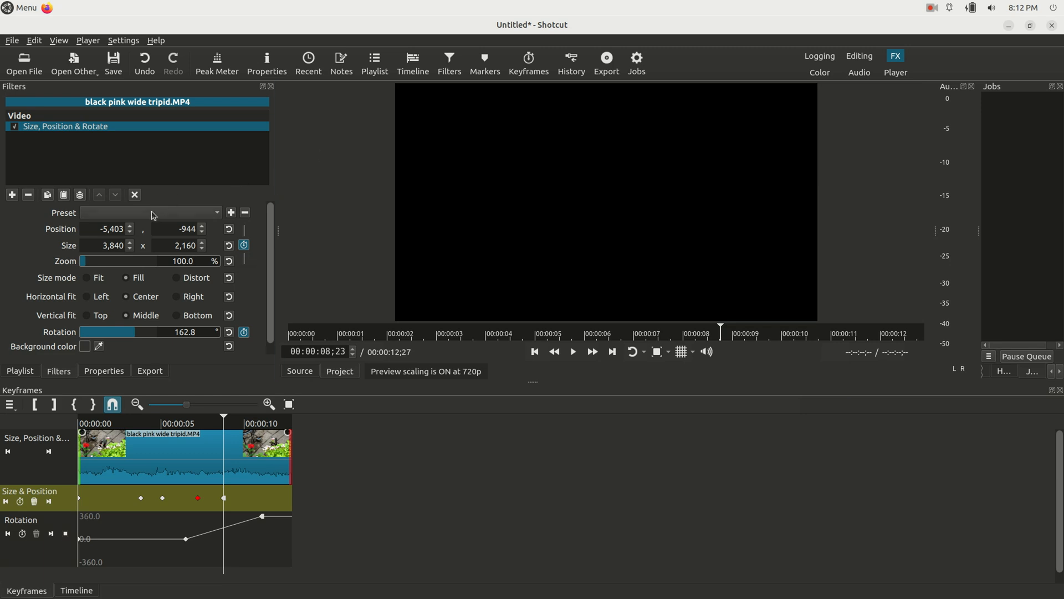
{"action": "type", "text": "0"}
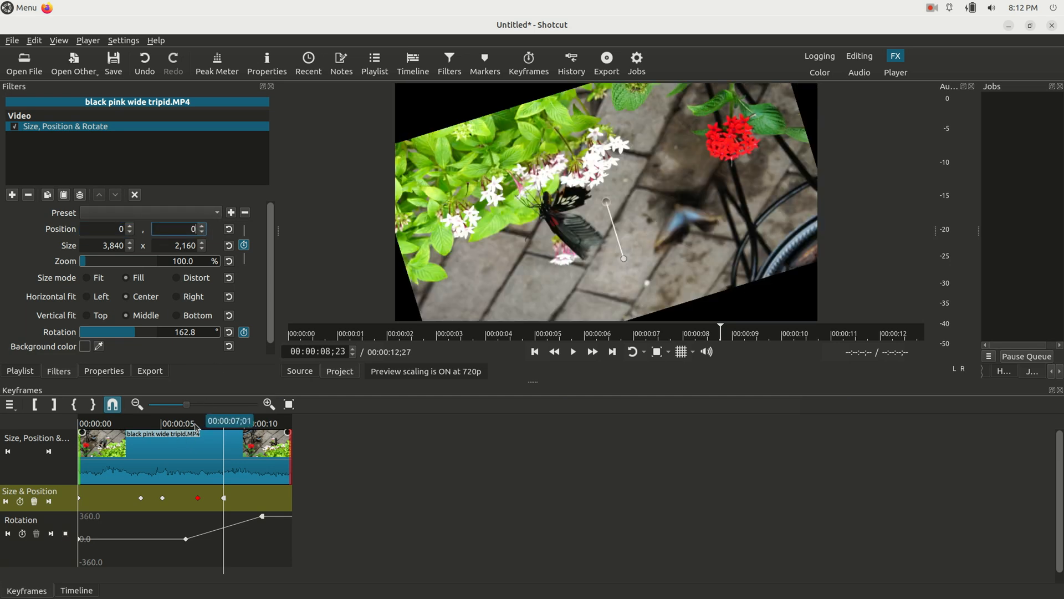
{"action": "left_click", "coordinate": [192, 422]}
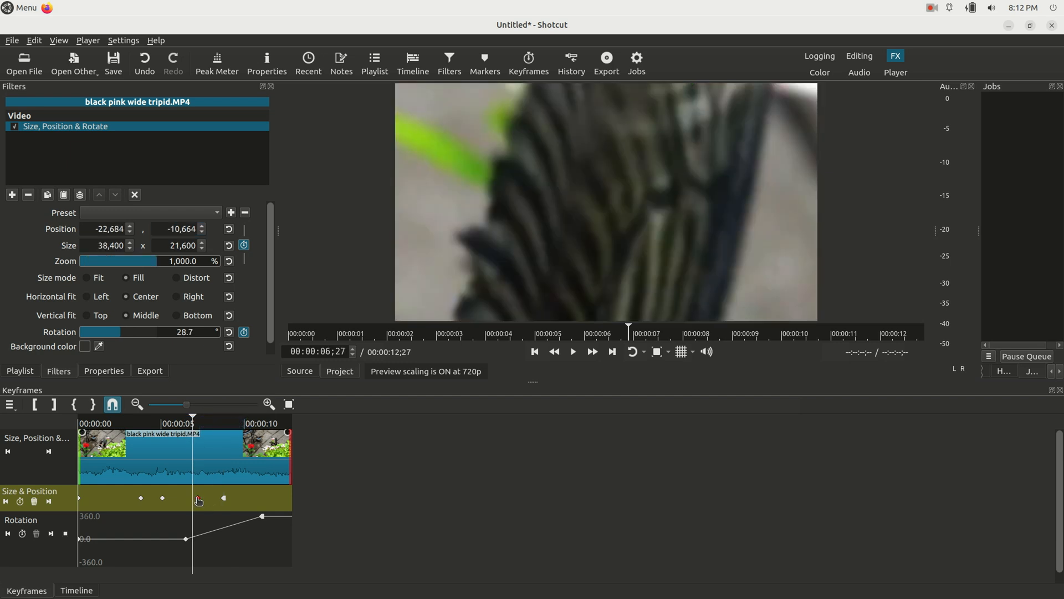
{"action": "left_click", "coordinate": [197, 499]}
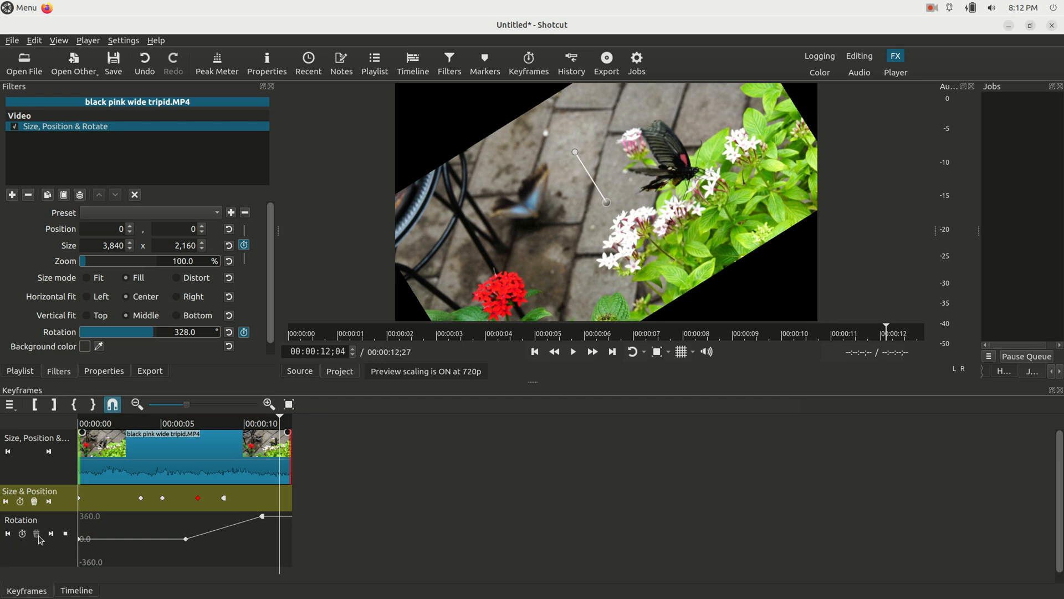
Step: Delete the extra end Rotation keyframe so the clip ends at 360°, and play the ending
{"action": "left_click", "coordinate": [8, 533]}
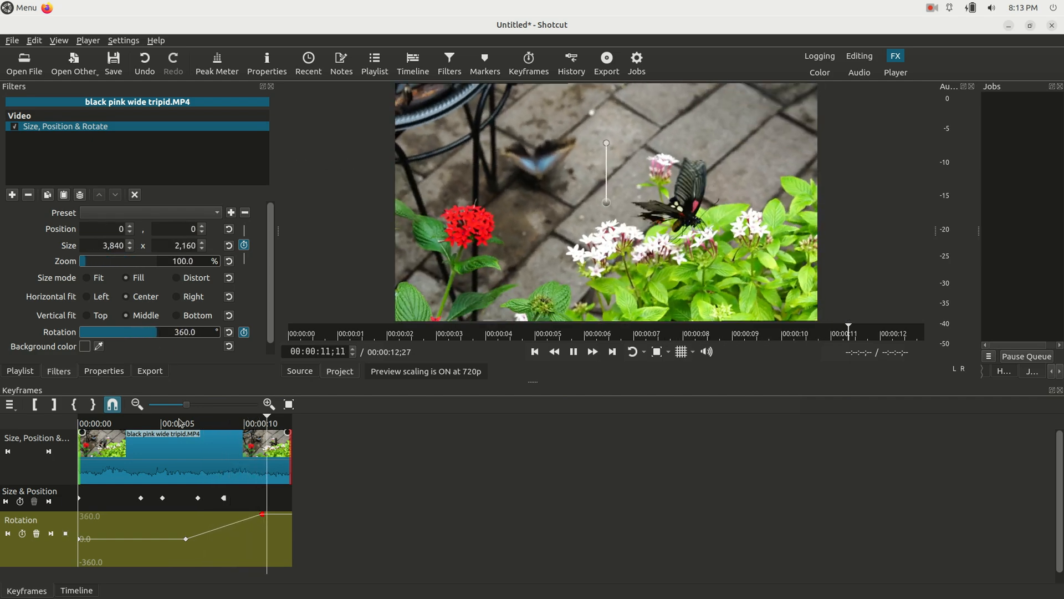
{"action": "left_click", "coordinate": [572, 351]}
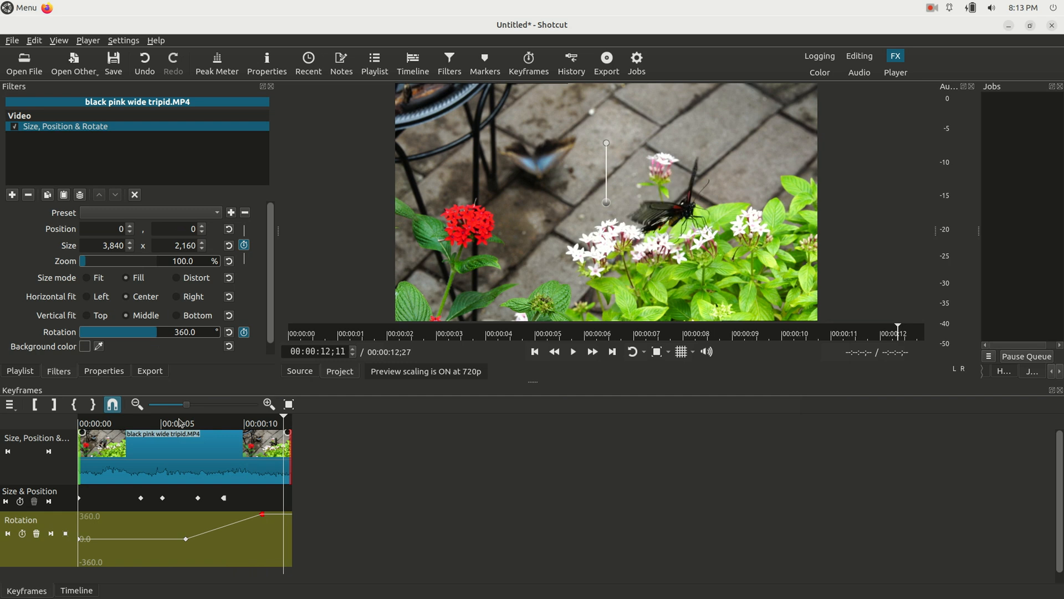
{"action": "mouse_move", "coordinate": [33, 486]}
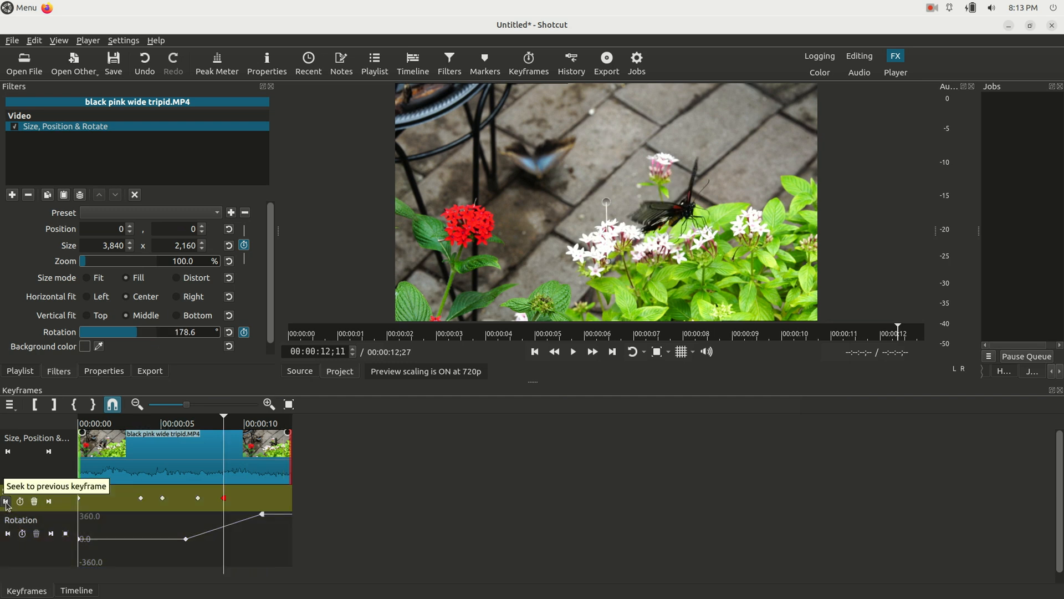
Step: Seek back to an earlier size keyframe and replay the zoom-spin animation
{"action": "left_click", "coordinate": [6, 501]}
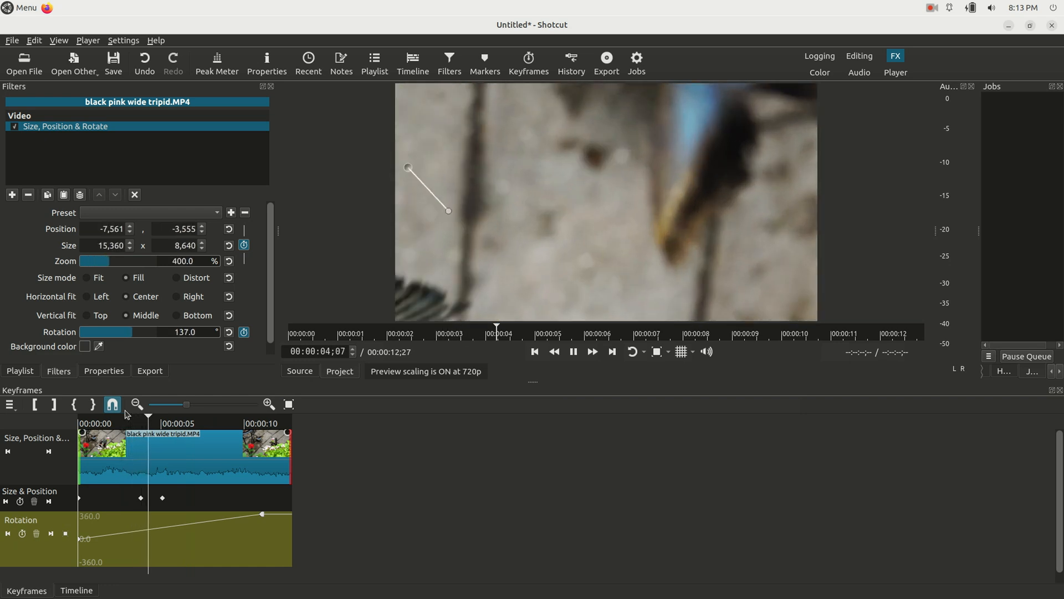
{"action": "left_click", "coordinate": [180, 414]}
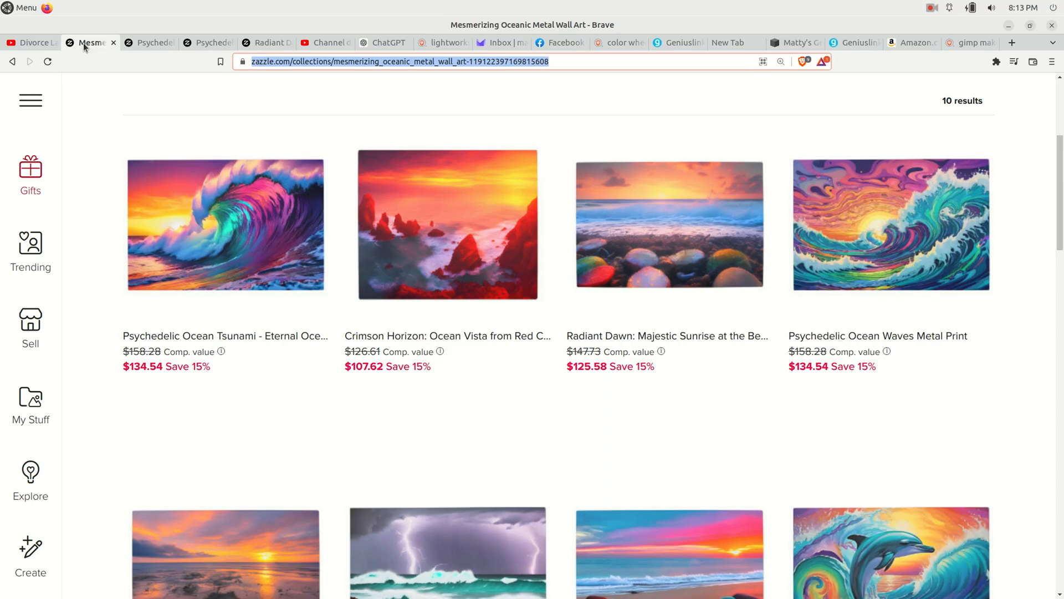
{"action": "mouse_move", "coordinate": [307, 100]}
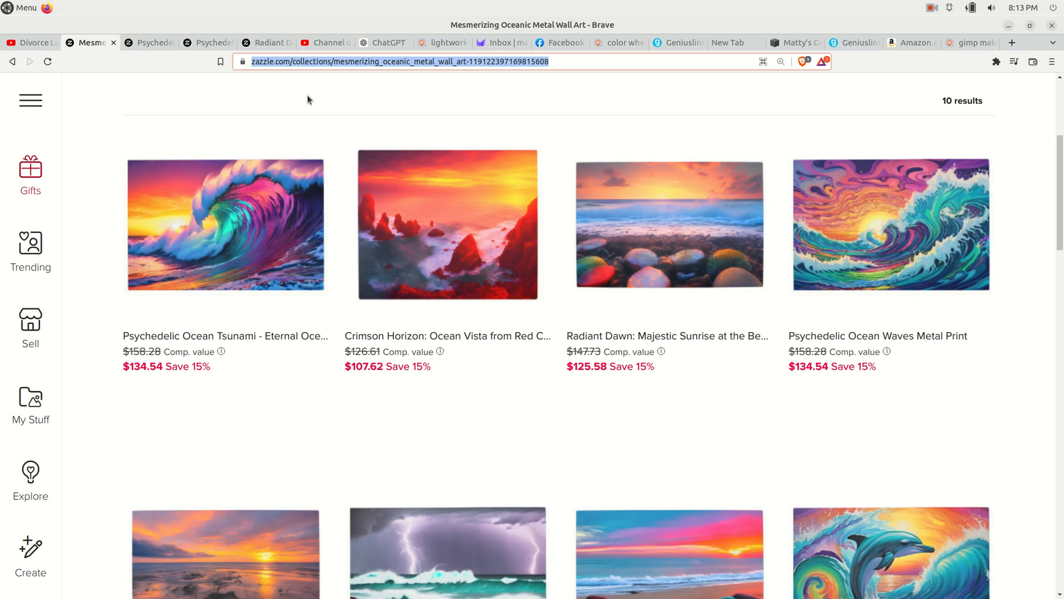
{"action": "mouse_move", "coordinate": [454, 71]}
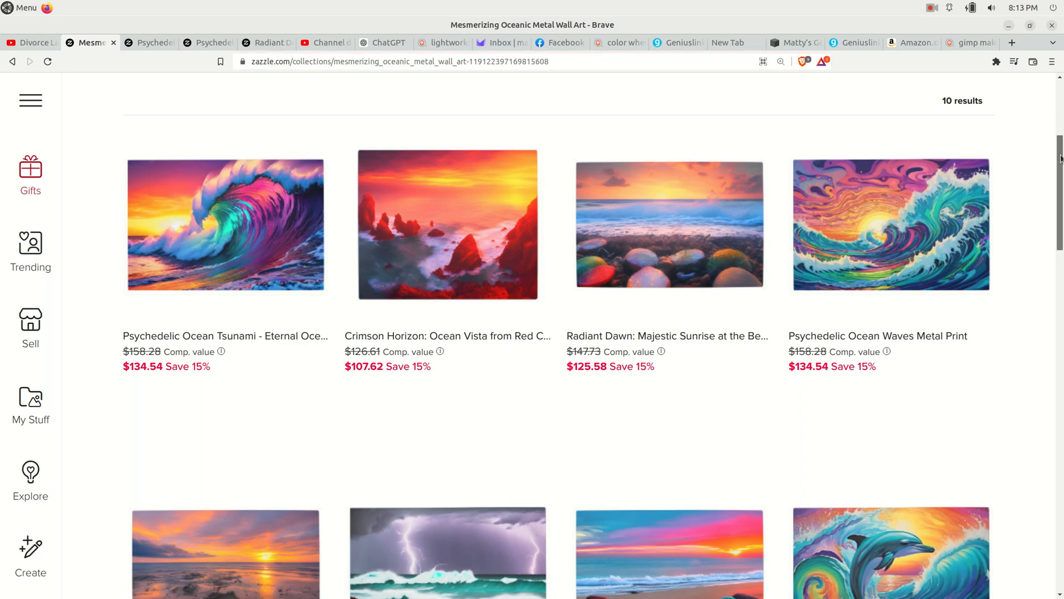
Step: Scroll down and back up through the ocean wall art collection listings
{"action": "scroll", "scroll_direction": "down", "scroll_amount": 3}
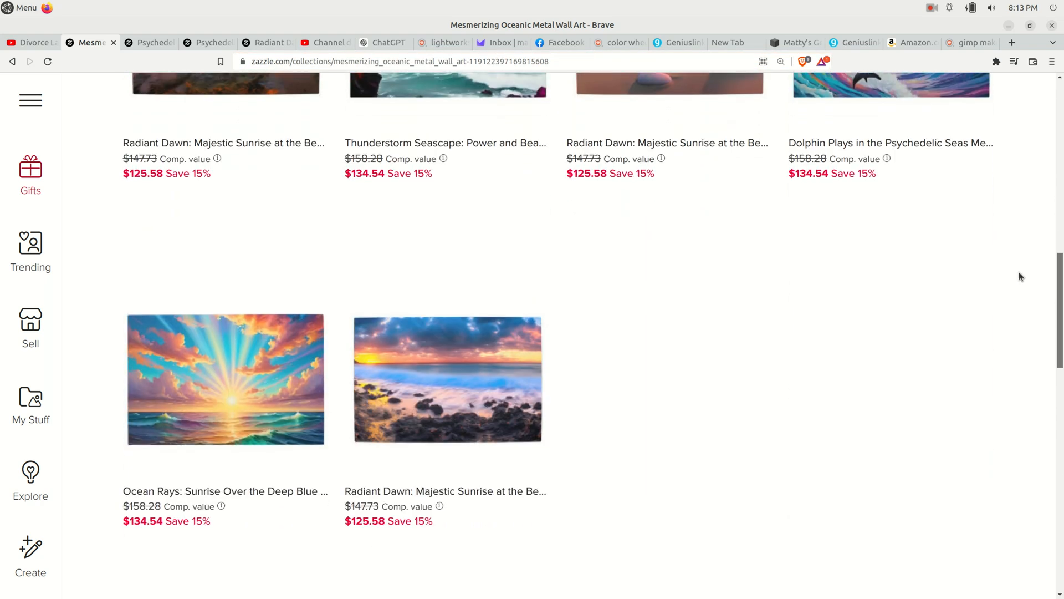
{"action": "scroll", "scroll_direction": "up", "scroll_amount": 3}
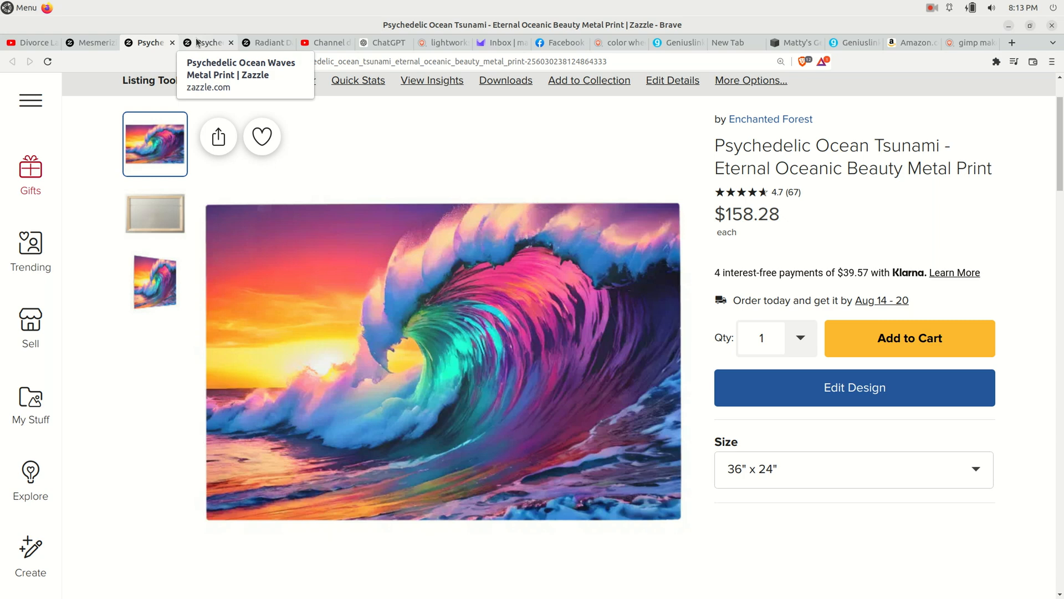
Step: Switch to the Psychedelic Ocean Waves Metal Print listing, priced at $158.28
{"action": "left_click", "coordinate": [204, 43]}
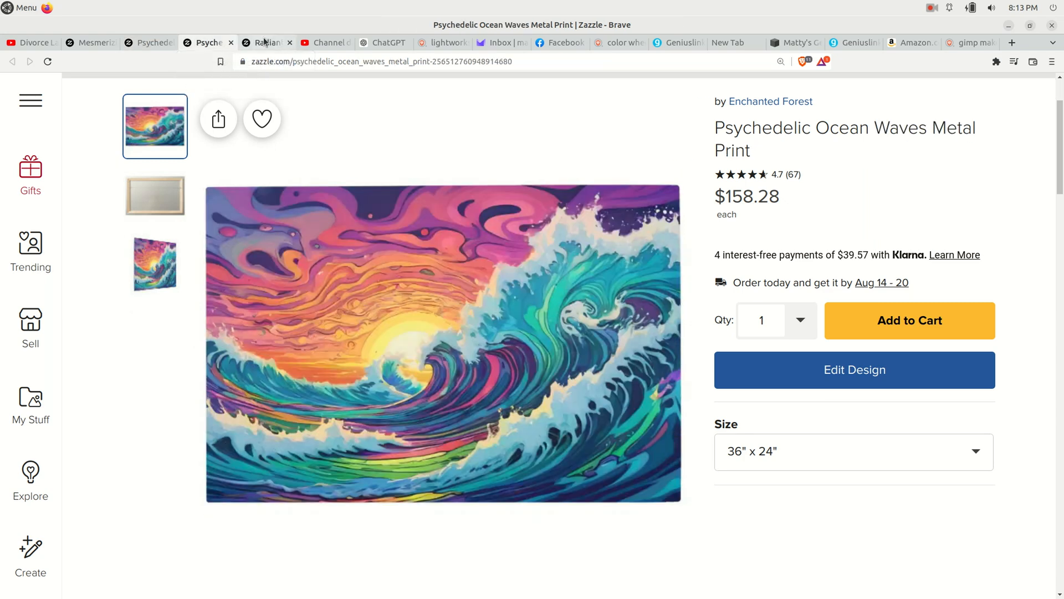
{"action": "mouse_move", "coordinate": [266, 42]}
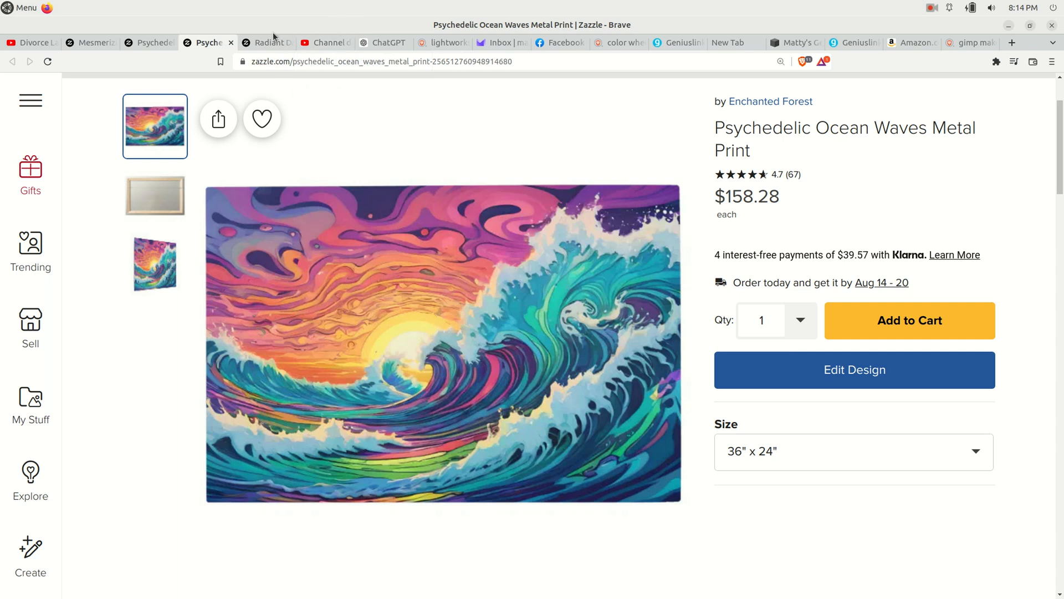
{"action": "mouse_move", "coordinate": [268, 42]}
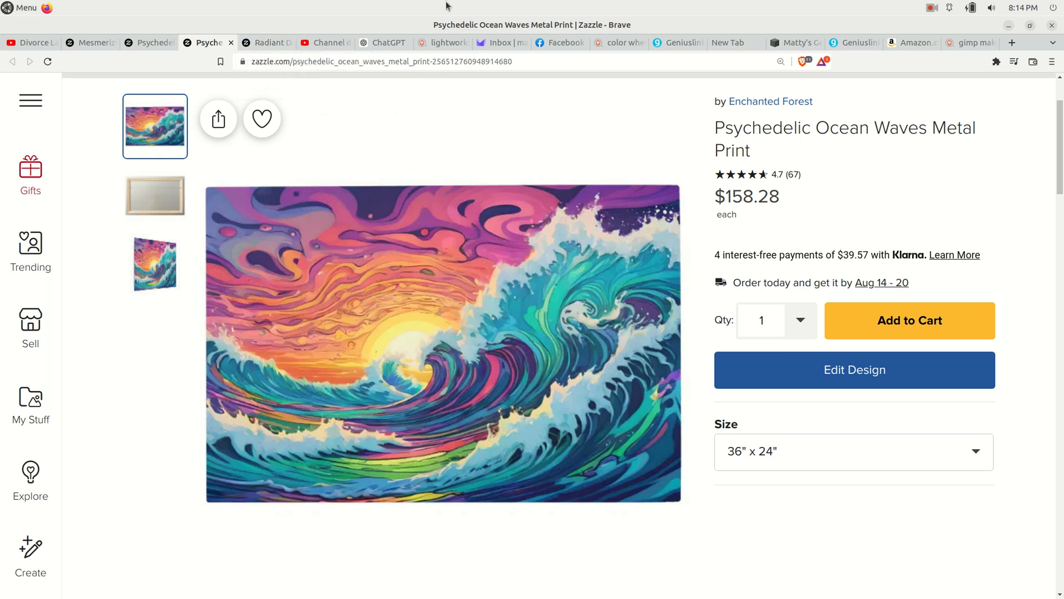
{"action": "mouse_move", "coordinate": [876, 18]}
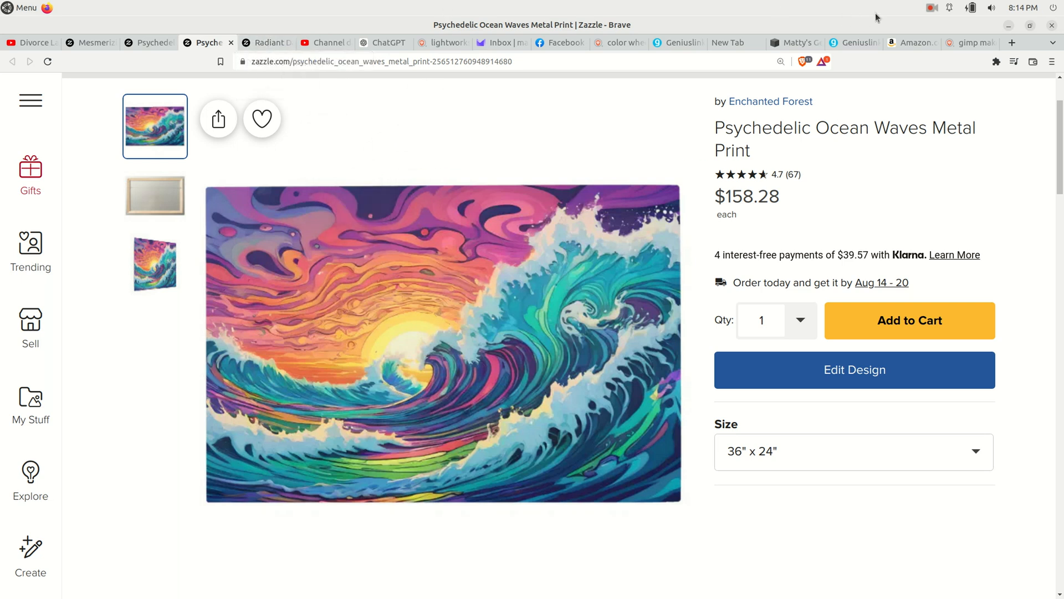